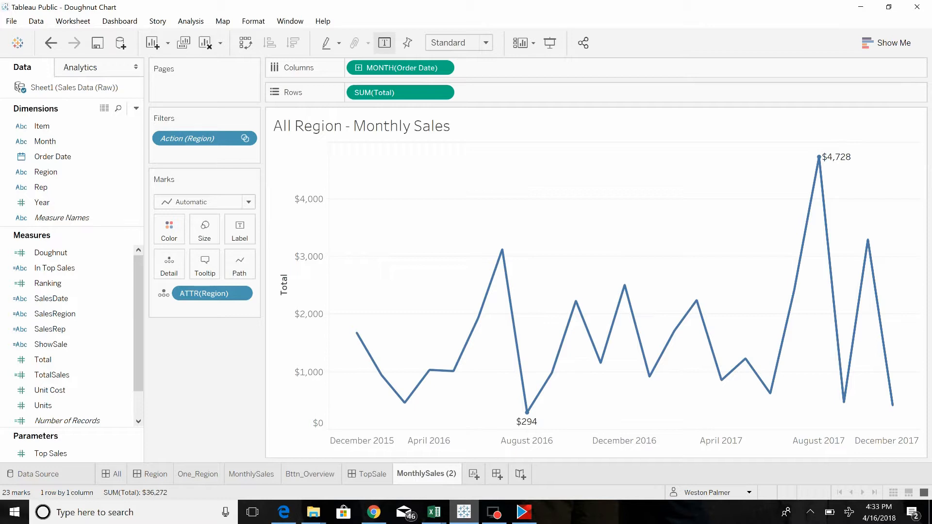
pyautogui.moveTo(501, 249)
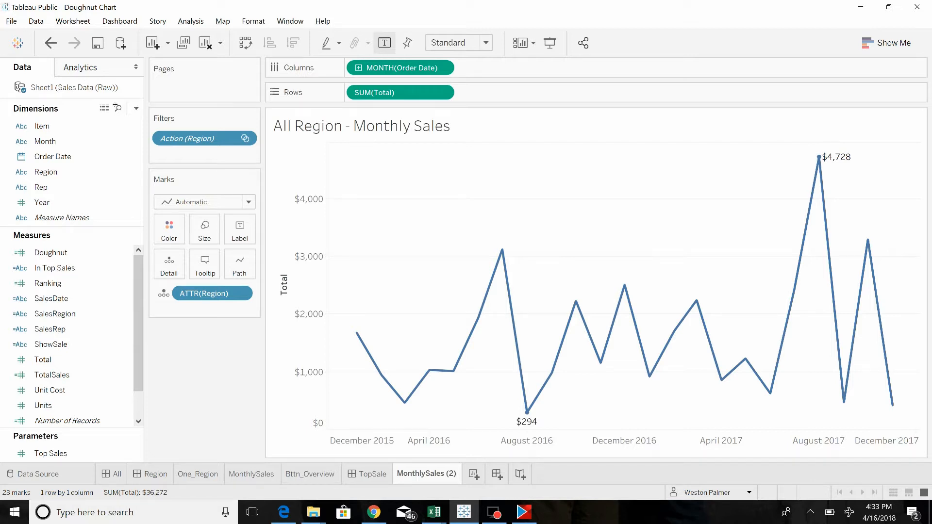
# - Create a Notes parameter with list allowable values: 0 displayed as None and 1 as Show
pyautogui.click(136, 109)
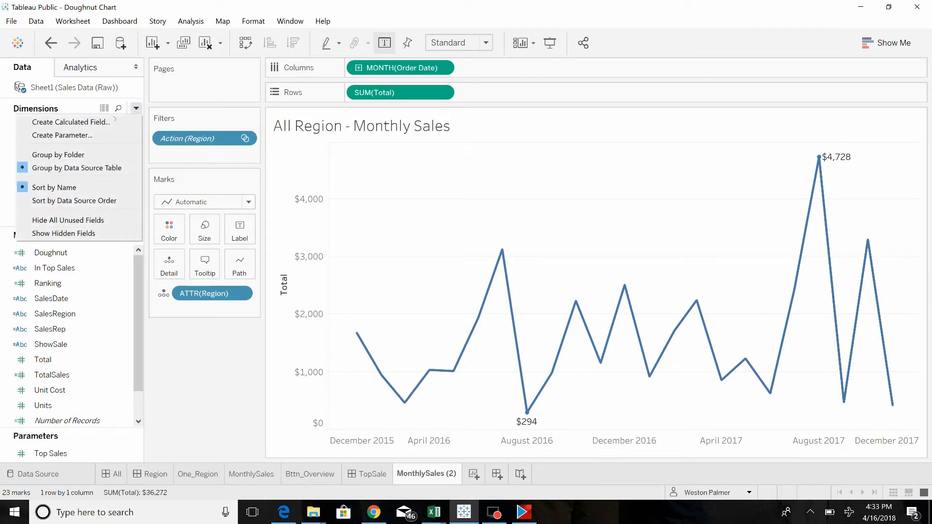
pyautogui.click(63, 135)
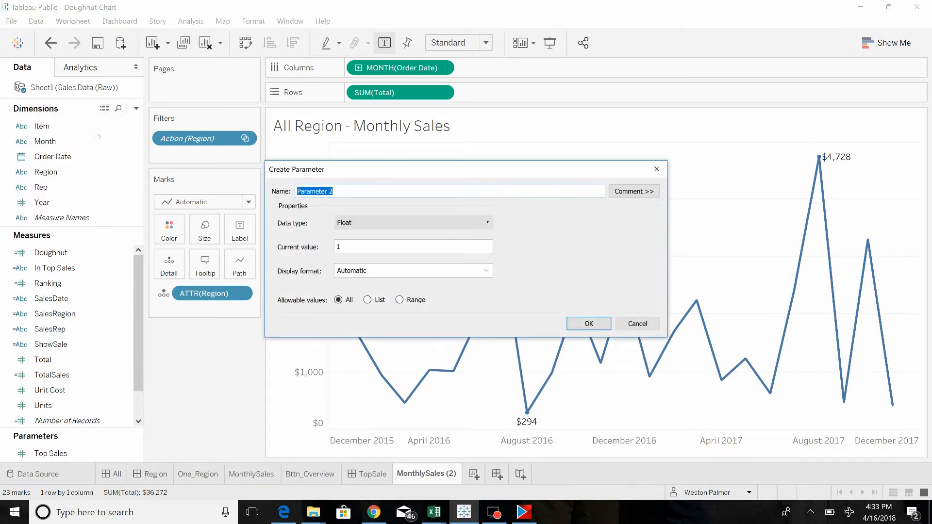
pyautogui.write('Notes')
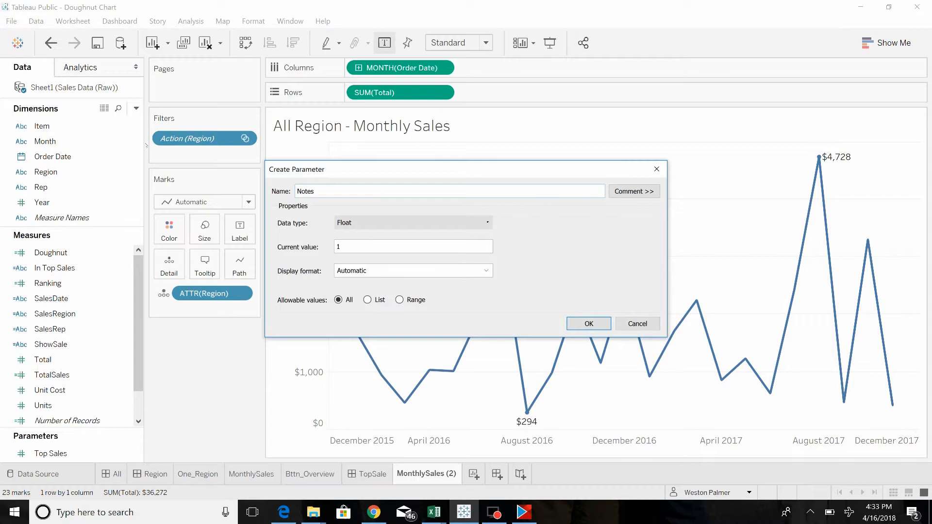
pyautogui.click(486, 271)
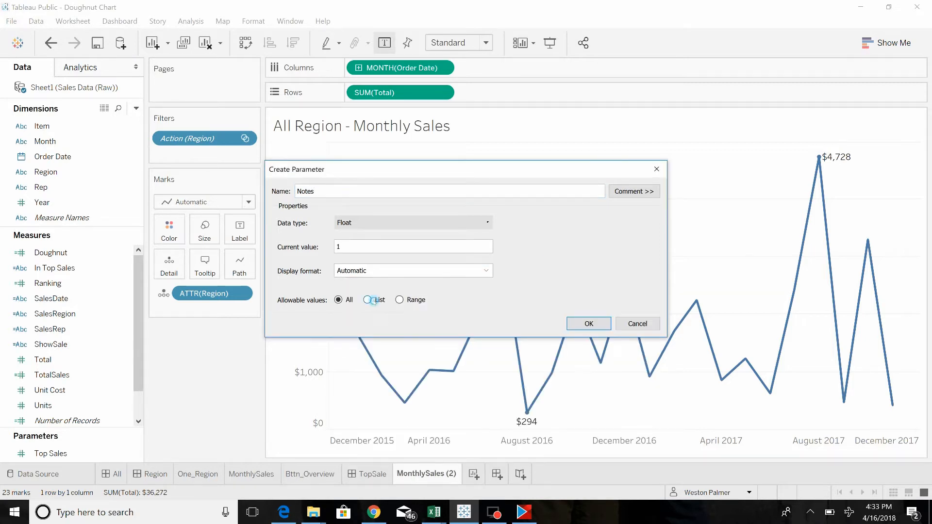
pyautogui.click(367, 300)
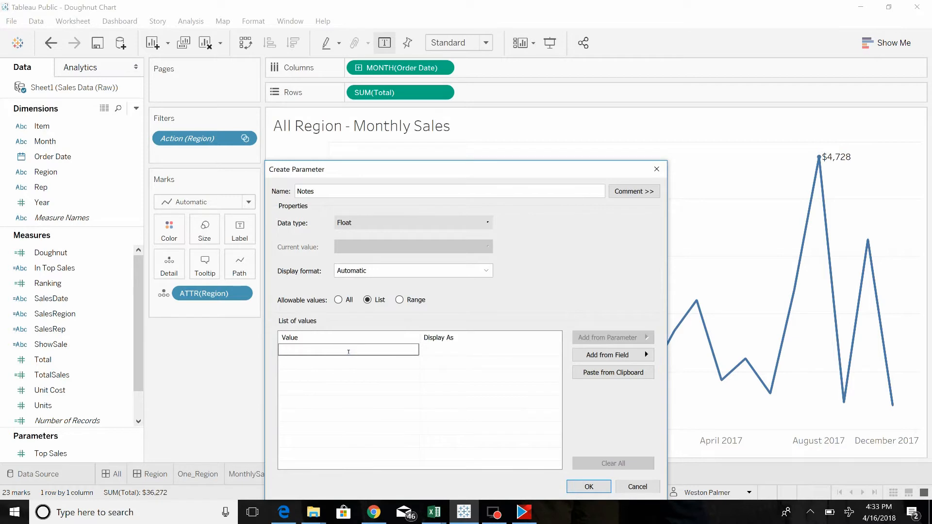
pyautogui.write('0')
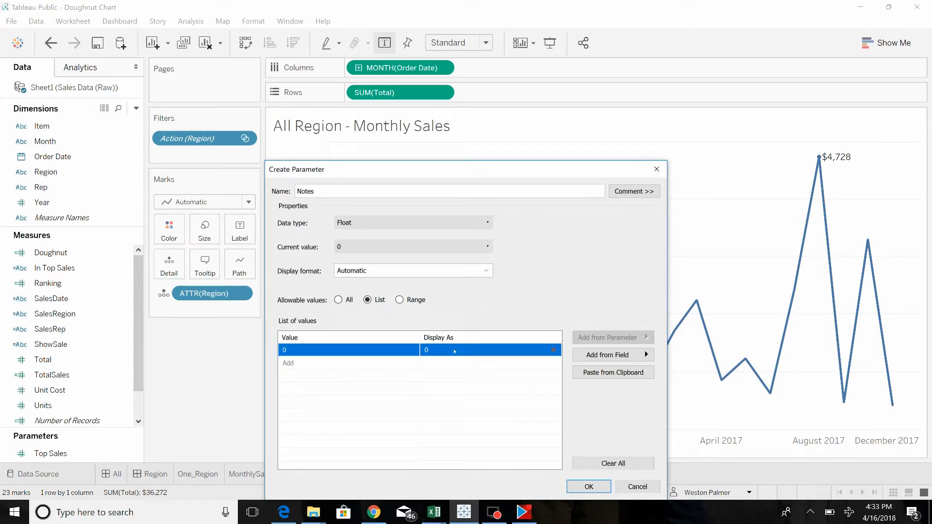
pyautogui.write('None')
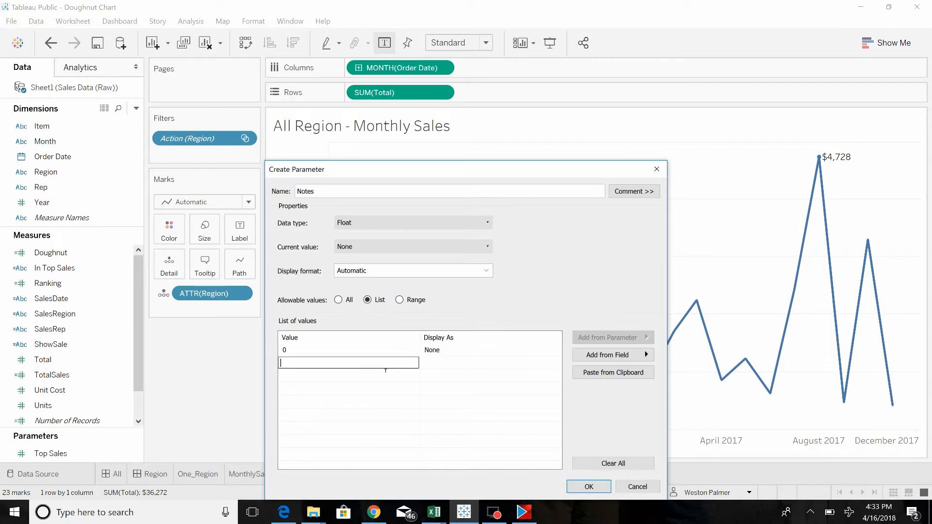
pyautogui.write('S')
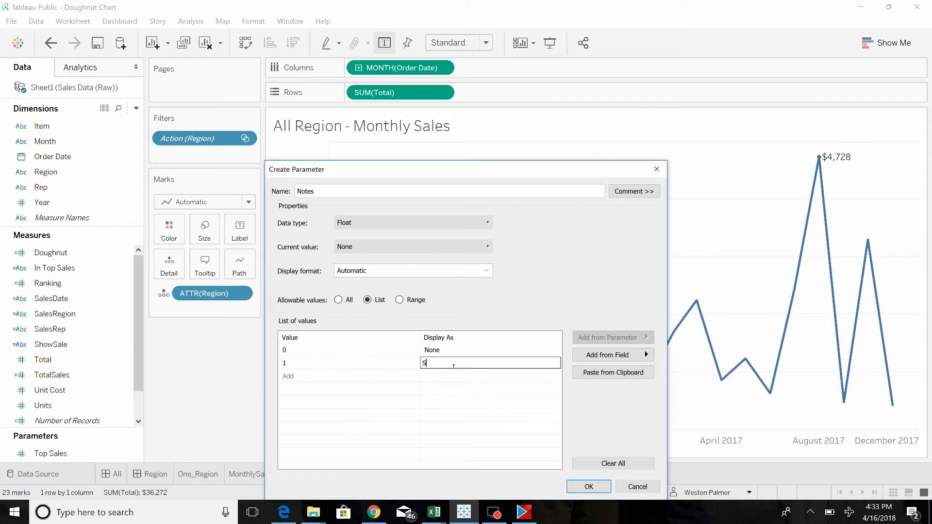
pyautogui.write('how')
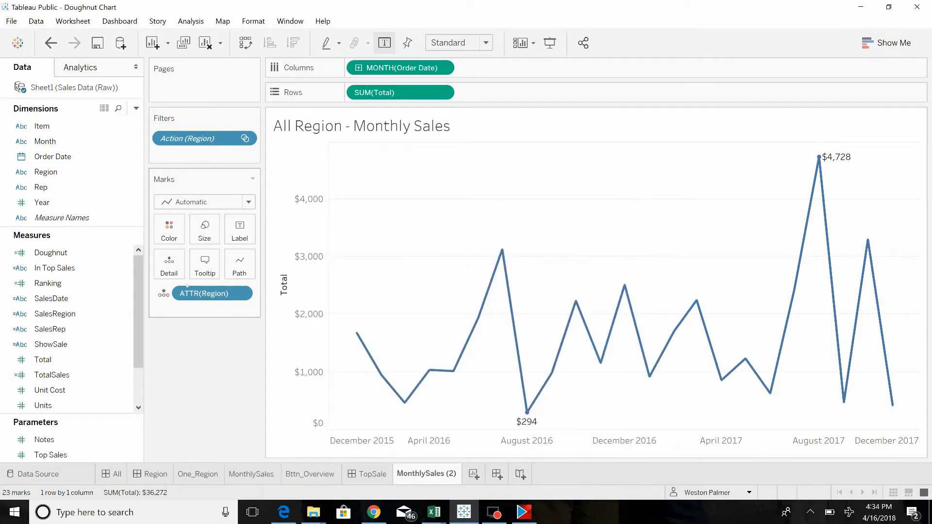
# - Create the calculated field AnnotationCode with the formula [Notes]
pyautogui.click(136, 109)
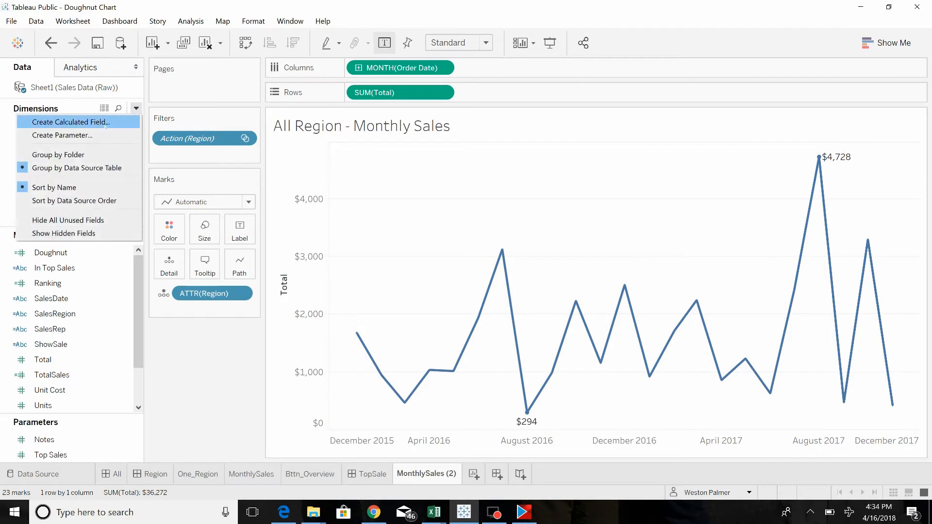
pyautogui.click(69, 122)
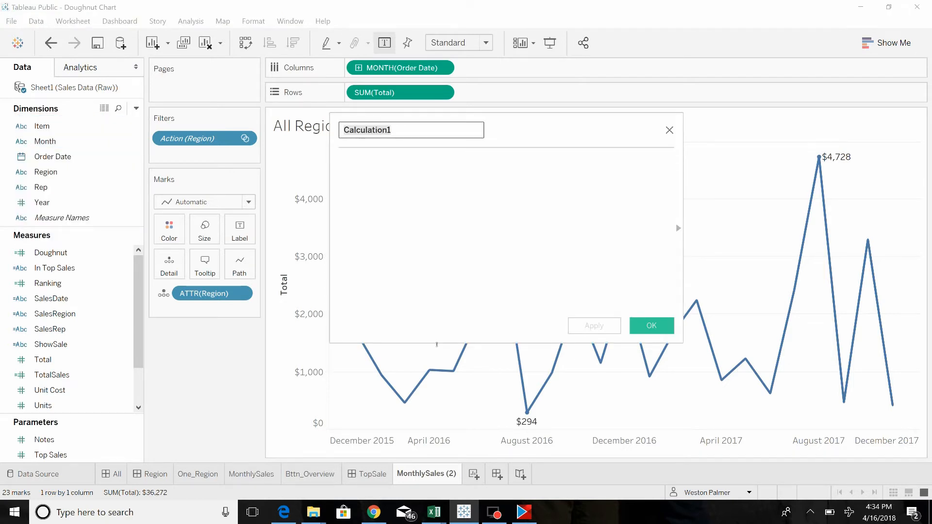
pyautogui.write('Annotation')
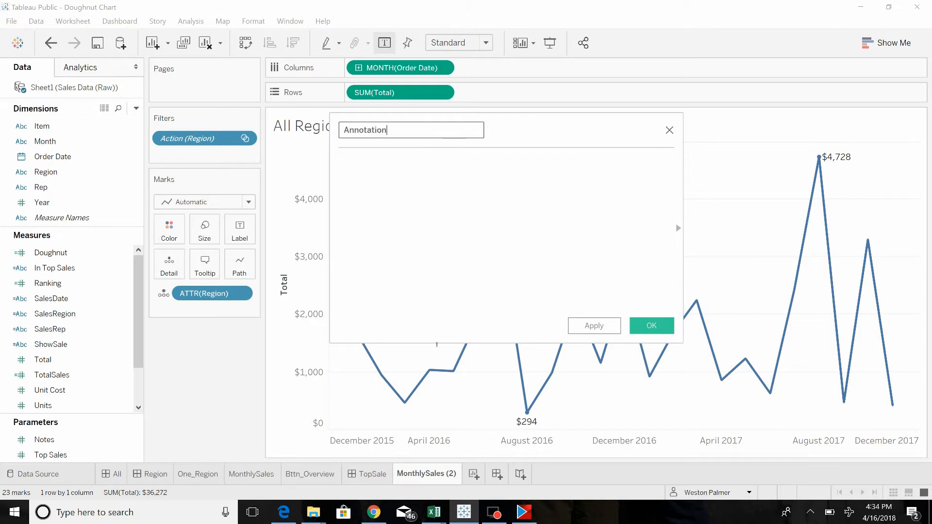
pyautogui.write('Code')
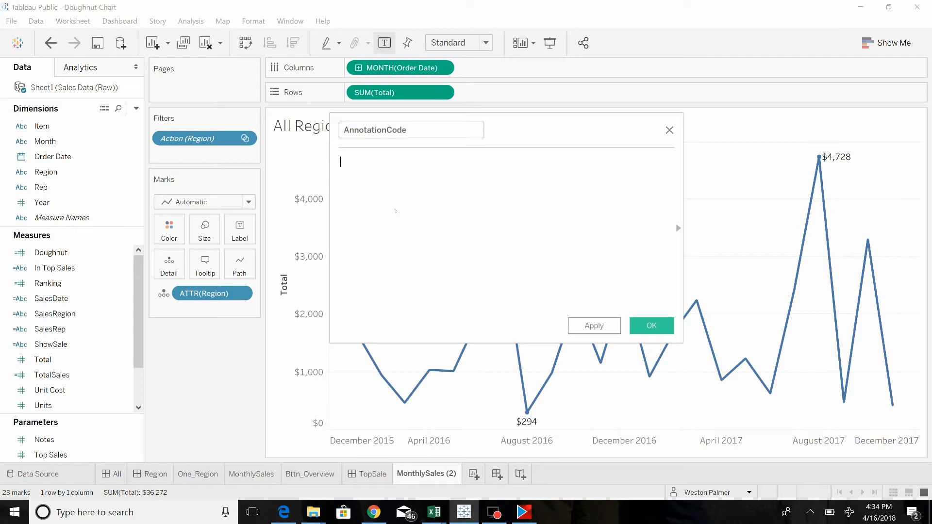
pyautogui.write('[Notes]')
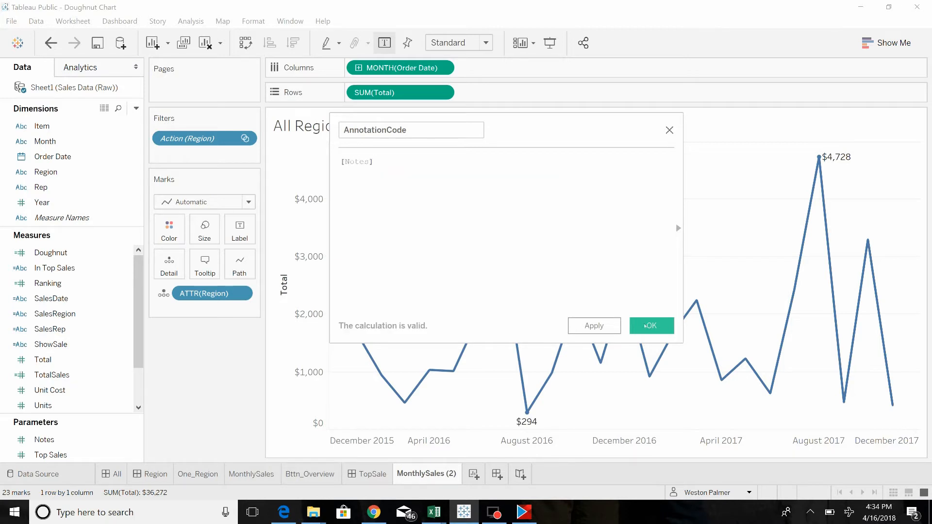
pyautogui.click(651, 325)
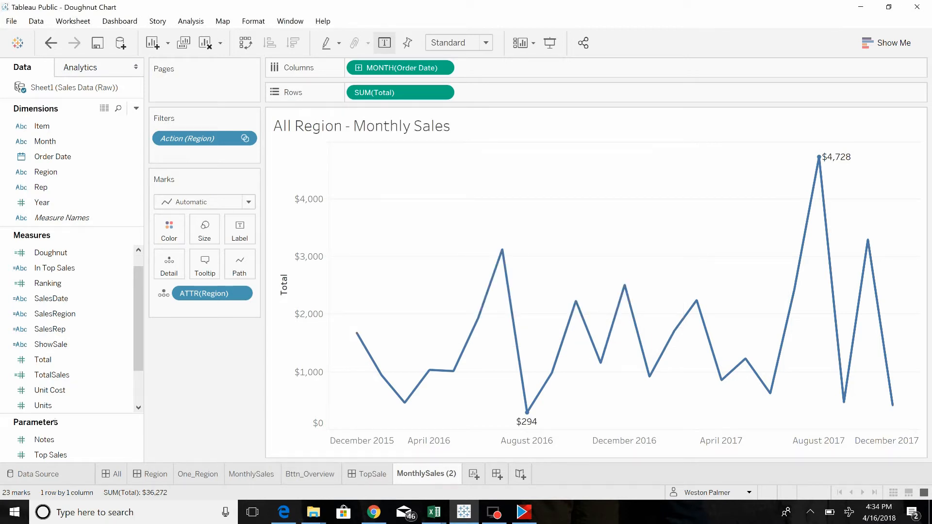
# - Show the Notes control, add AnnotationCode as line-mark detail, and set Notes to Show
pyautogui.rightClick(43, 439)
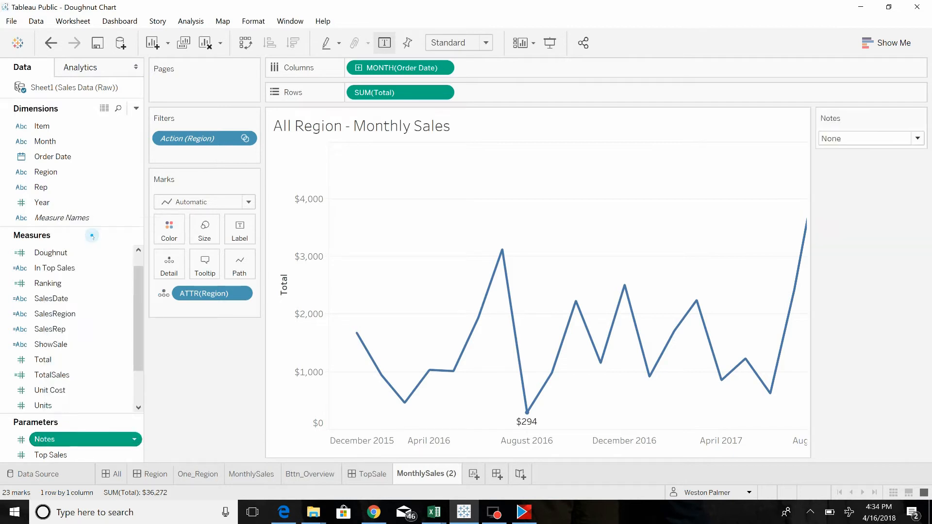
pyautogui.click(51, 297)
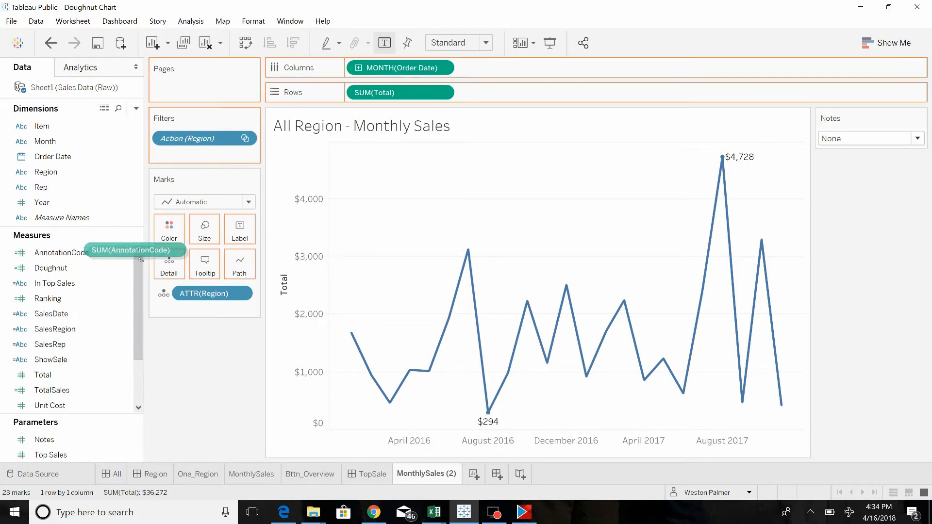
pyautogui.moveTo(131, 249); pyautogui.dragTo(212, 309)
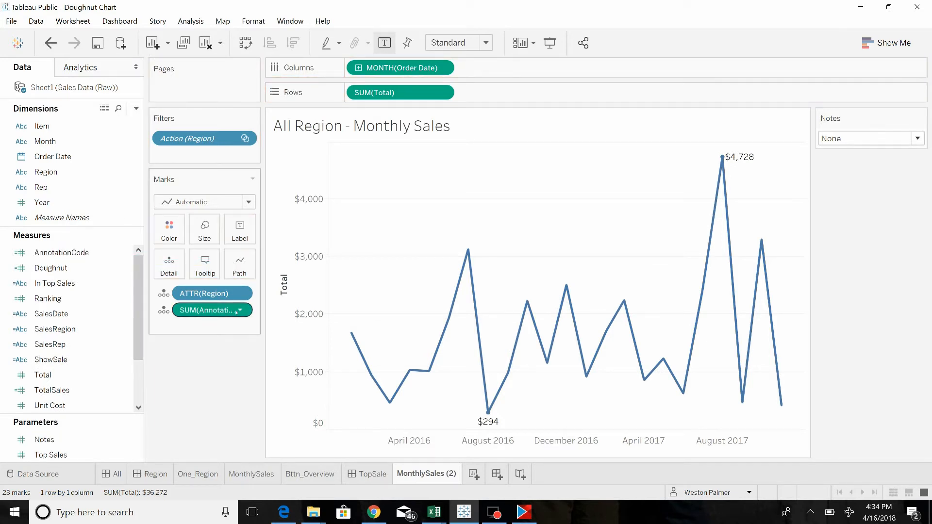
pyautogui.rightClick(212, 310)
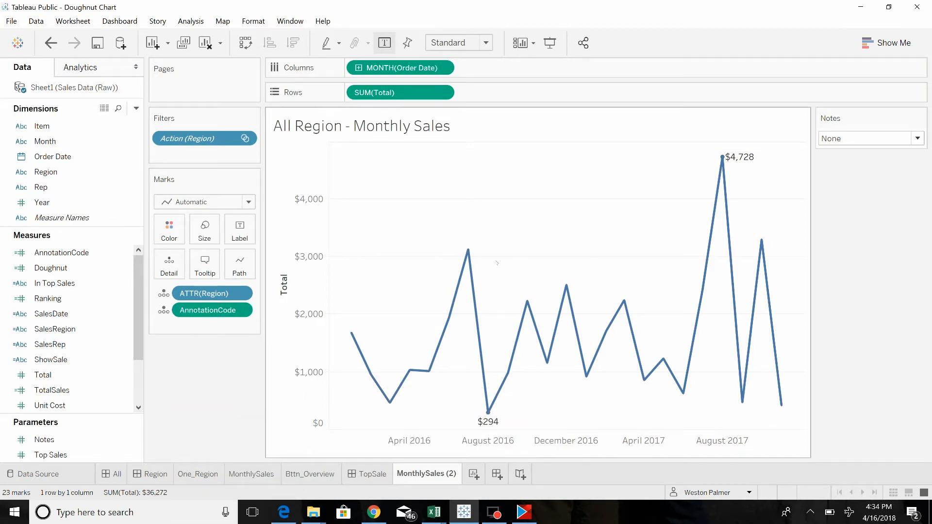
pyautogui.click(916, 138)
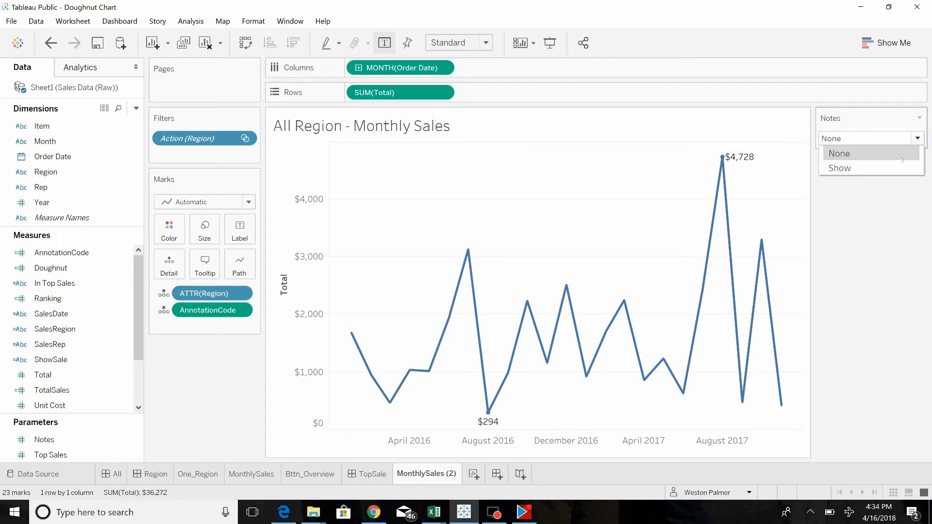
pyautogui.click(839, 168)
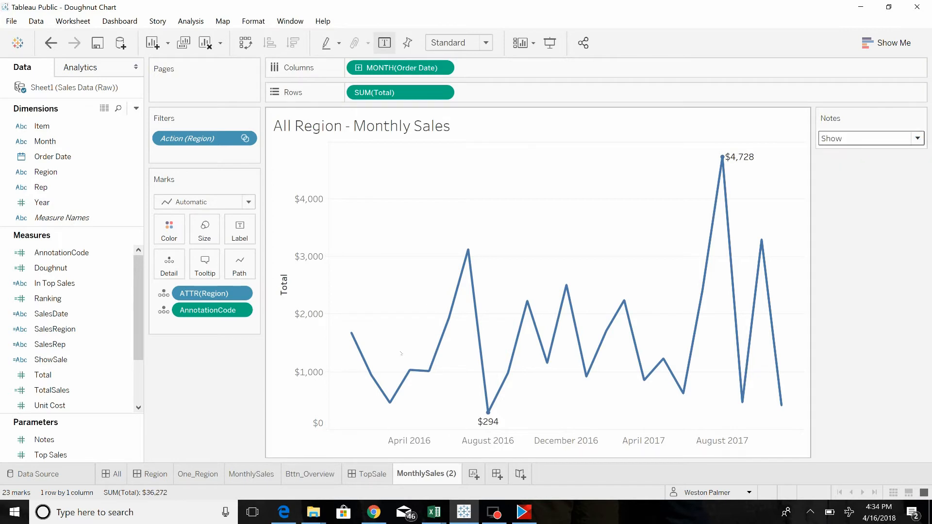
# - Annotate the July 2016 East peak mark ($3,126) with 'OT Authorized'
pyautogui.rightClick(467, 249)
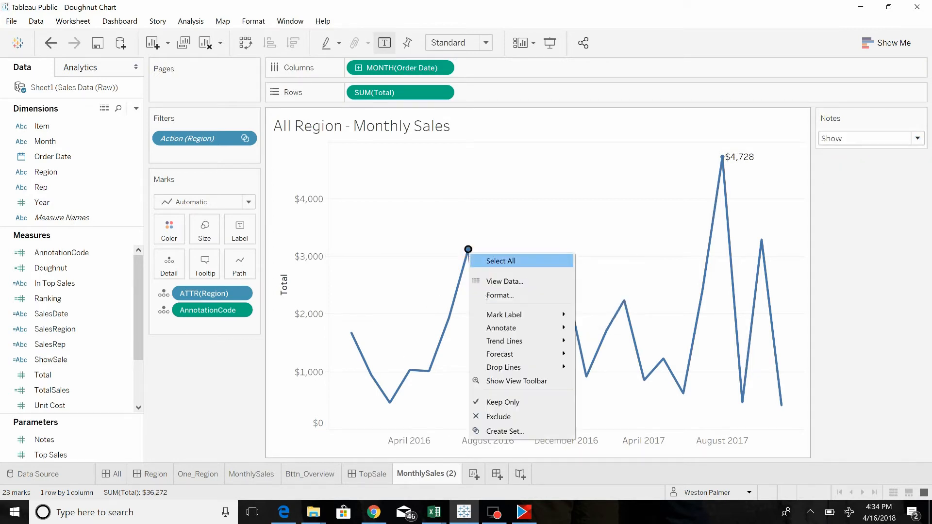
pyautogui.click(501, 327)
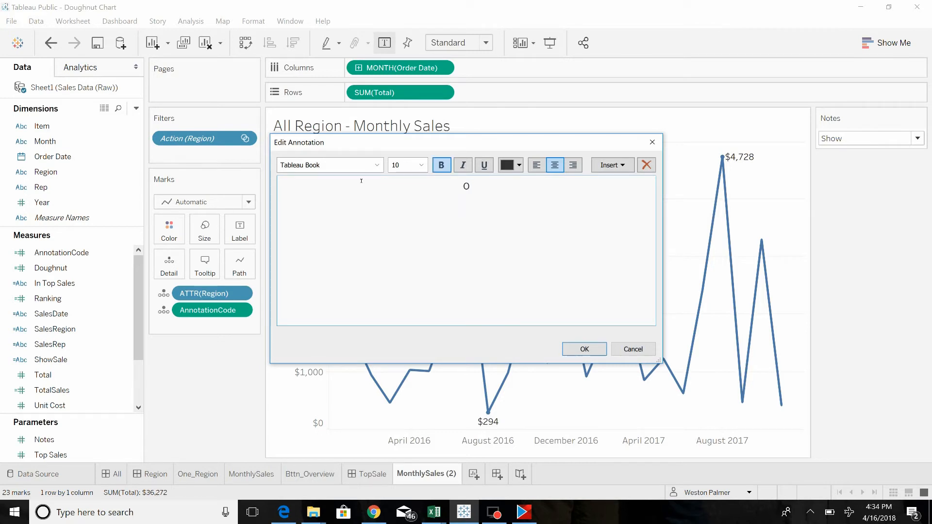
pyautogui.write('T')
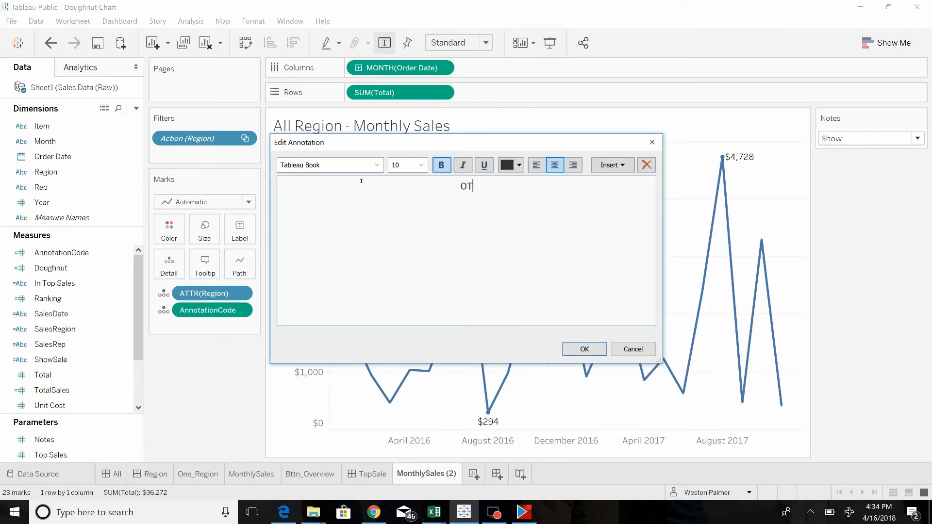
pyautogui.write('Authoriz')
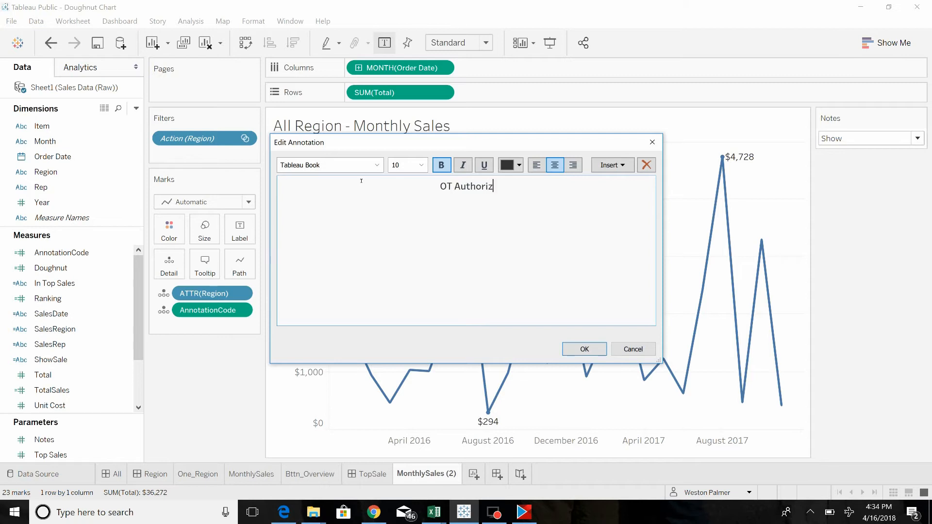
pyautogui.write('ed')
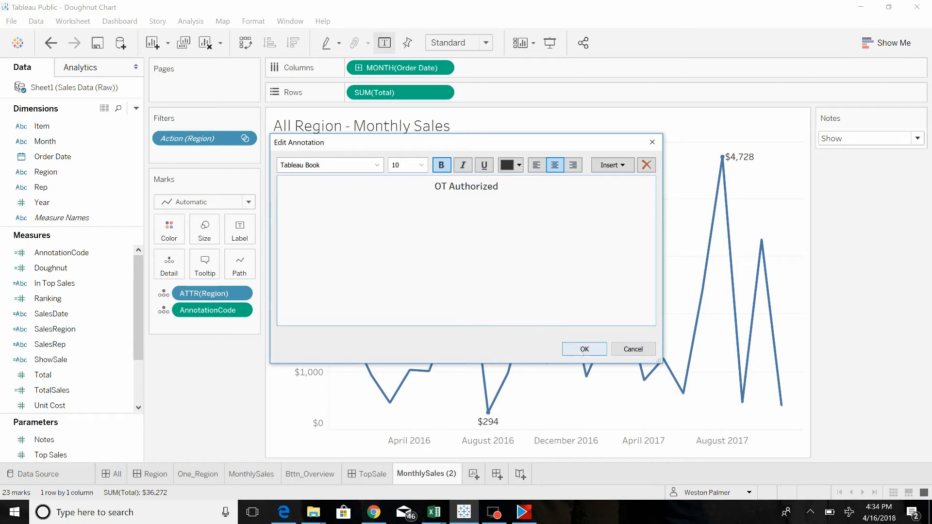
pyautogui.click(583, 349)
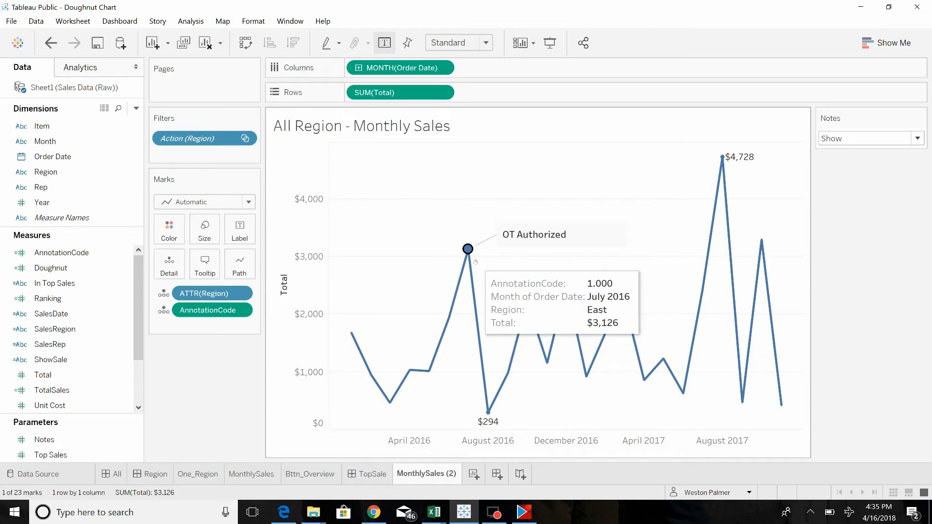
# - Annotate the dip after the August 2017 peak with 'Sales realized in prior month.'
pyautogui.rightClick(741, 403)
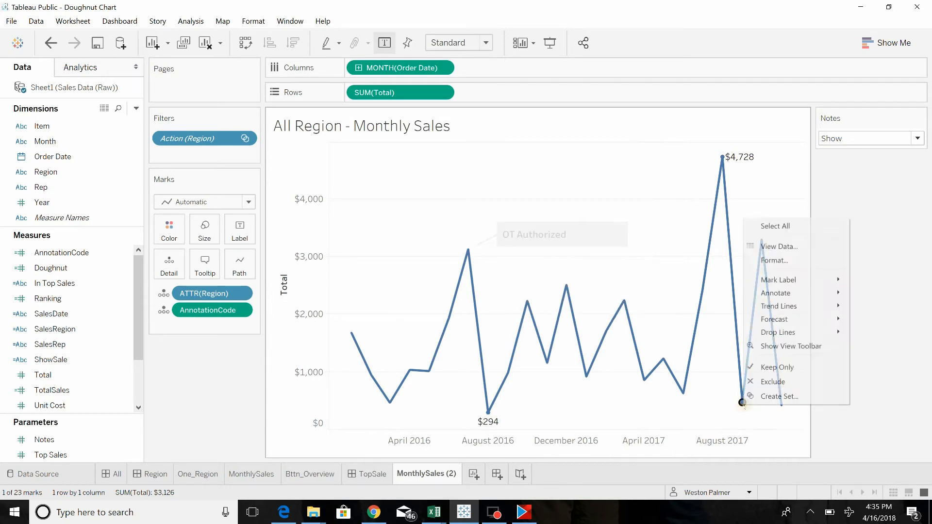
pyautogui.moveTo(776, 293)
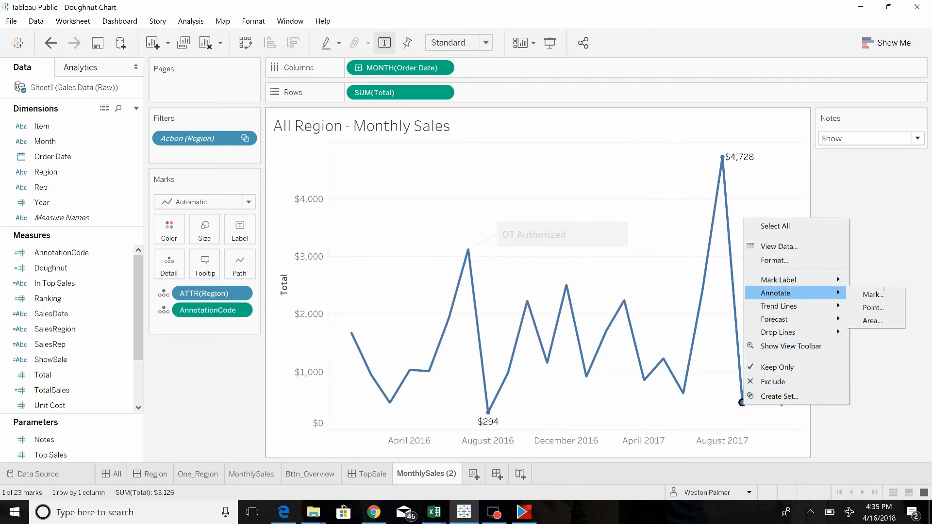
pyautogui.click(872, 295)
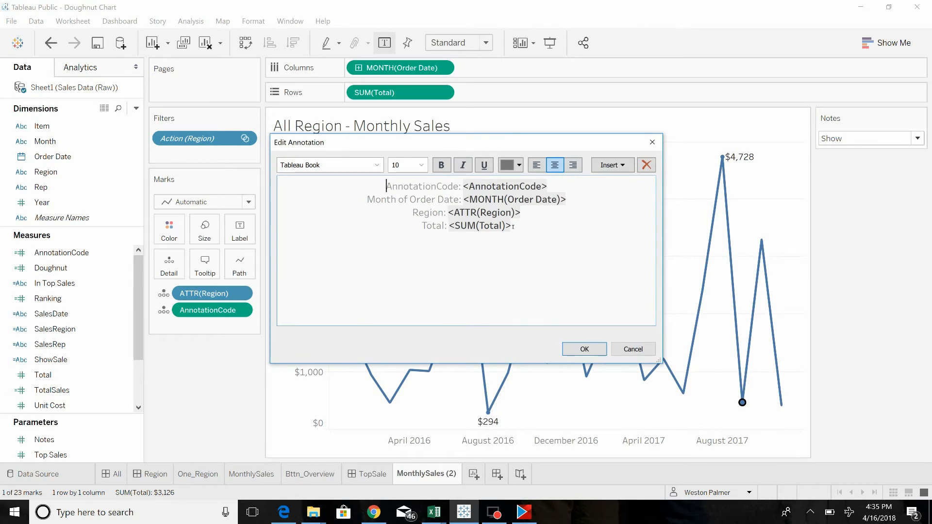
pyautogui.press('ctrl+a')
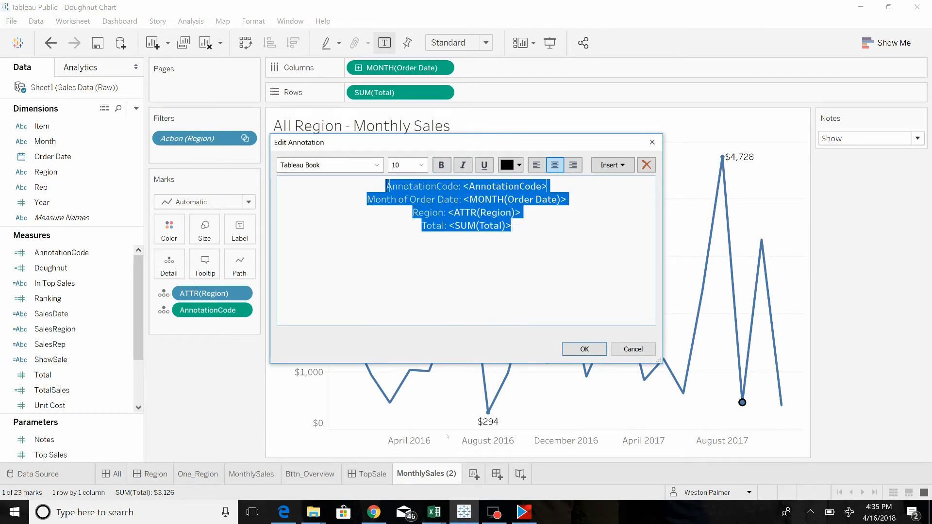
pyautogui.write('S')
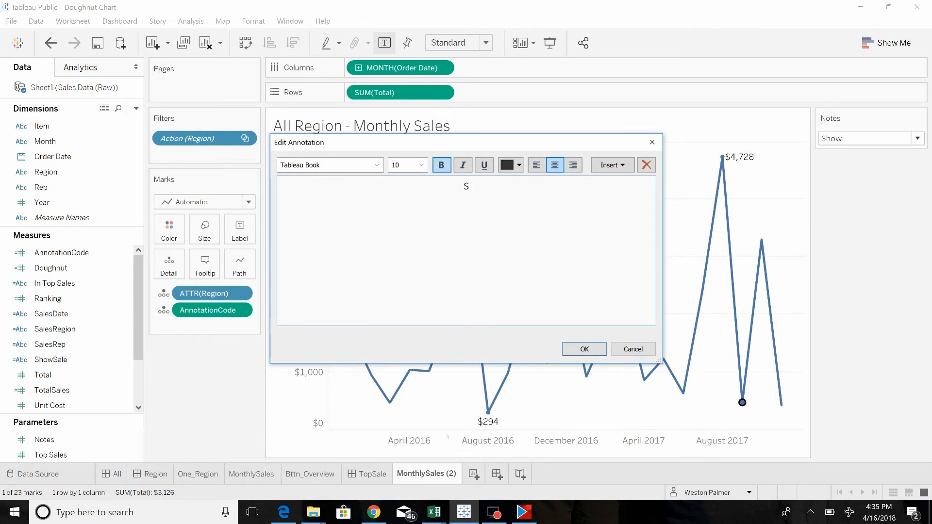
pyautogui.write('ales realized in prio')
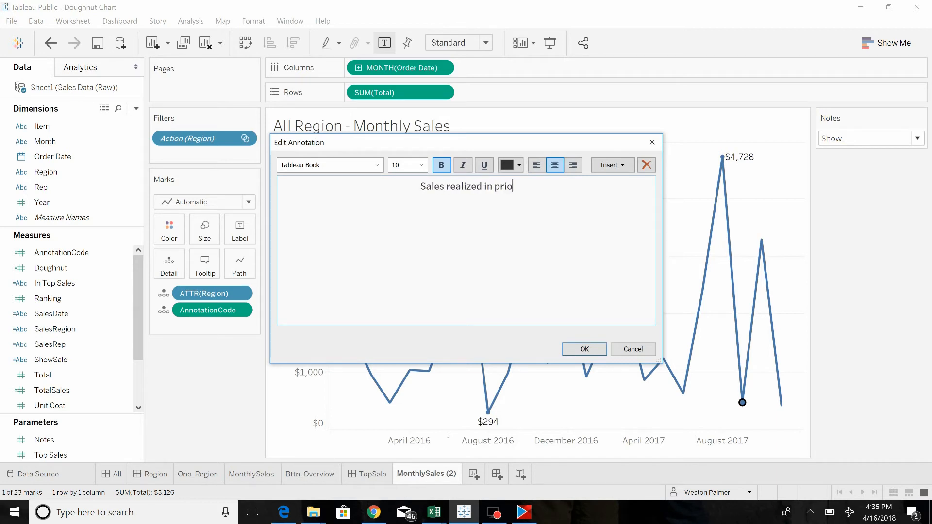
pyautogui.write('r month.')
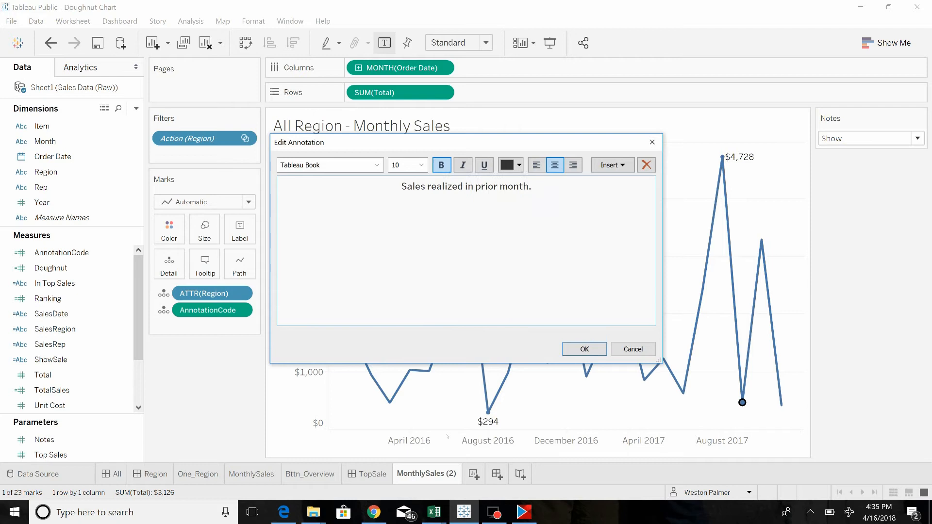
pyautogui.click(583, 349)
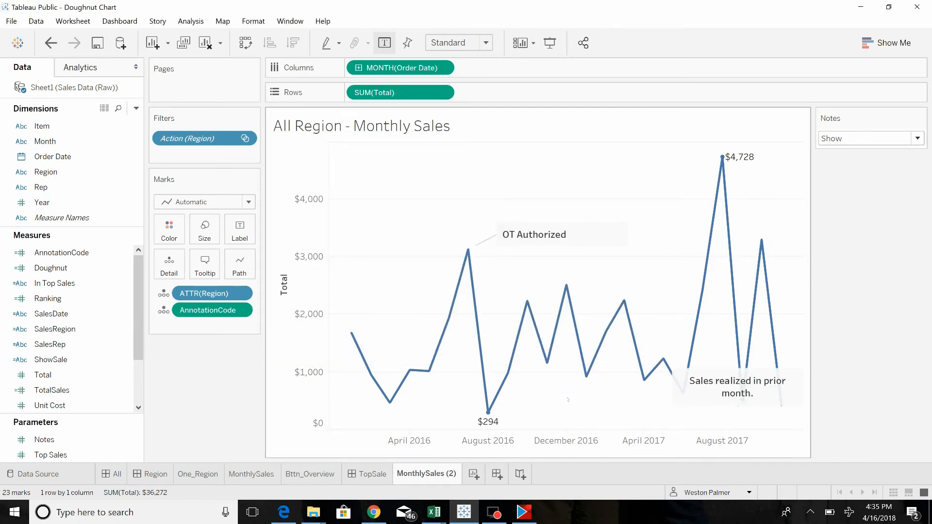
pyautogui.click(736, 386)
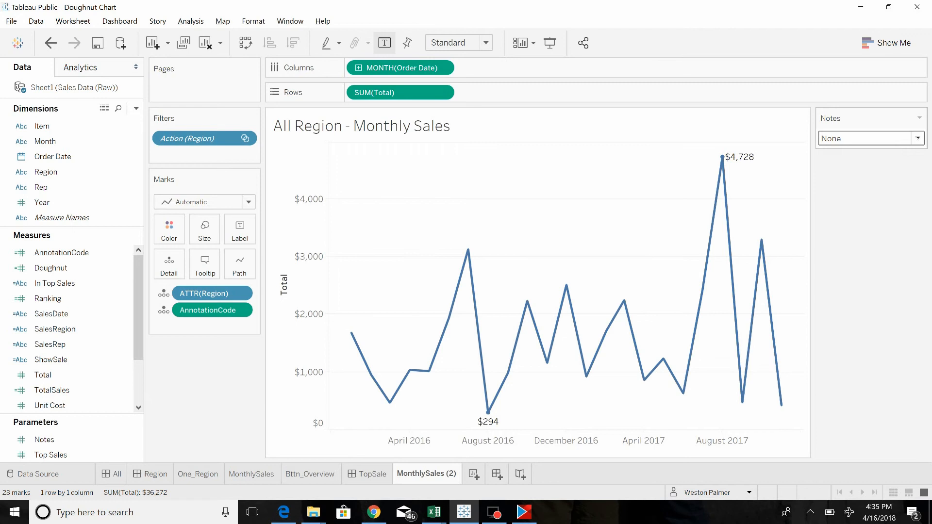
# - Switch Notes from None to Show so 'OT Authorized' and the prior-month note reappear
pyautogui.click(917, 138)
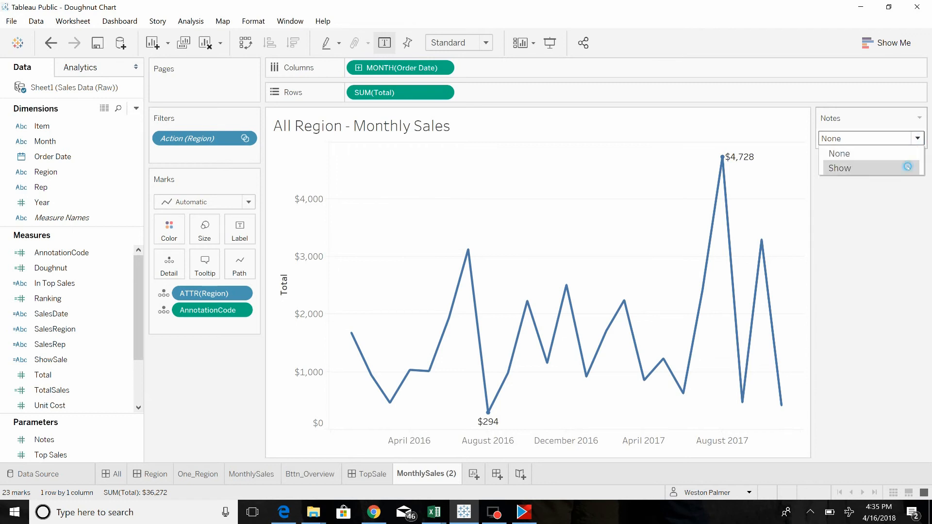
pyautogui.click(838, 168)
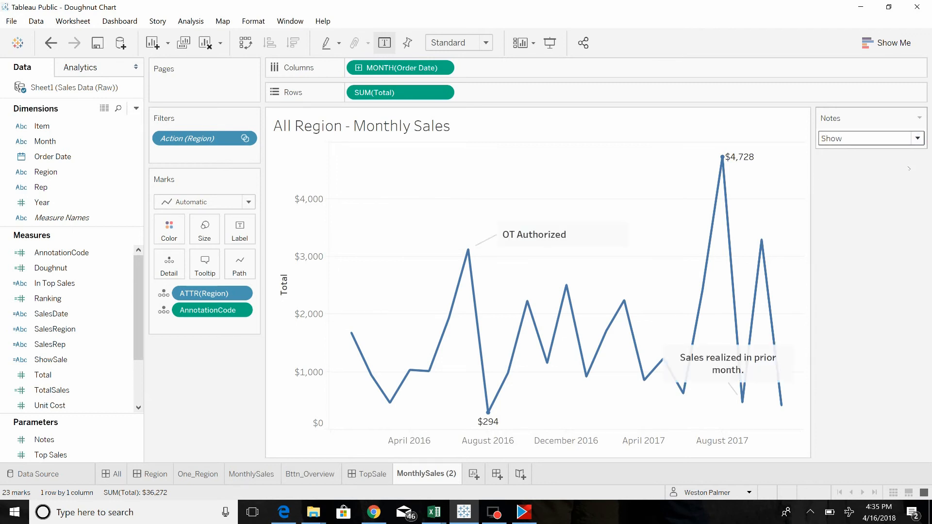